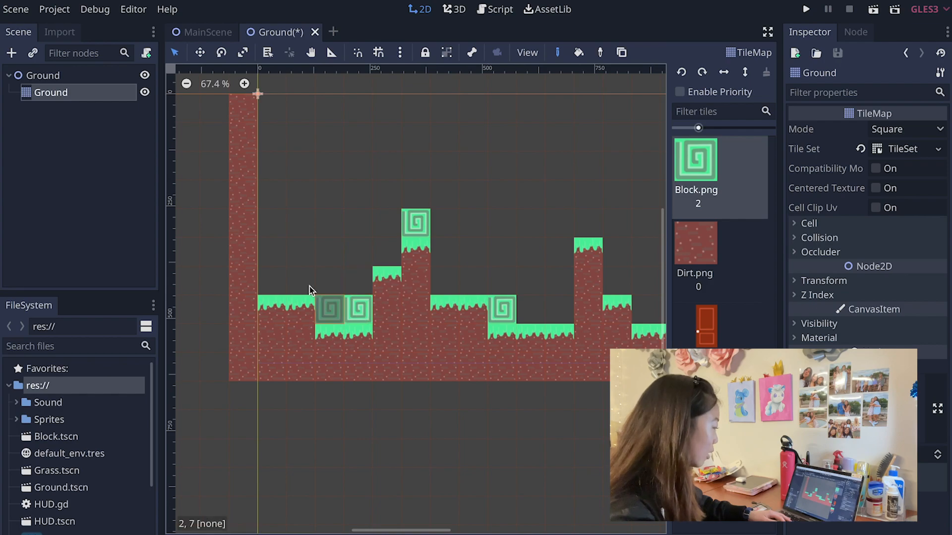
Step: Paint one spiral Block tile in the cell above the left grassy ledge
{"action": "left_click", "coordinate": [430, 218]}
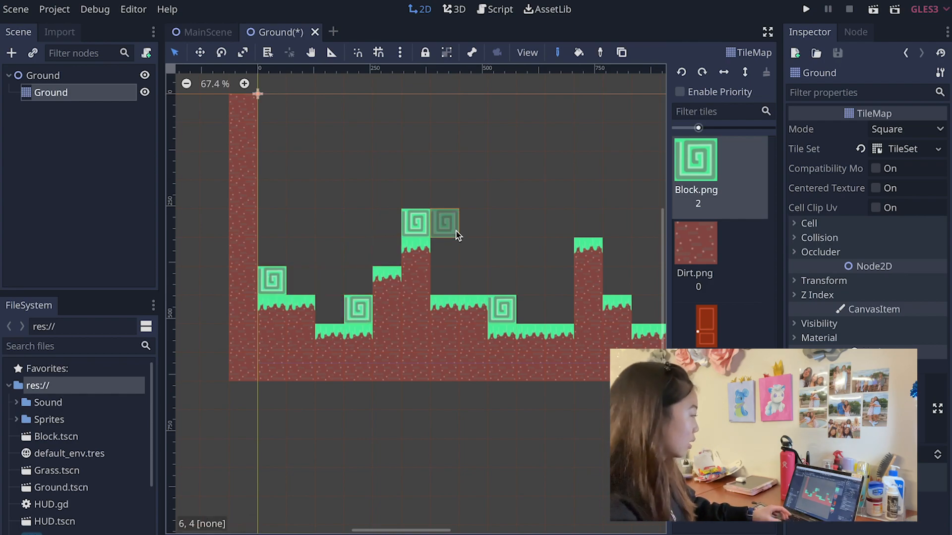